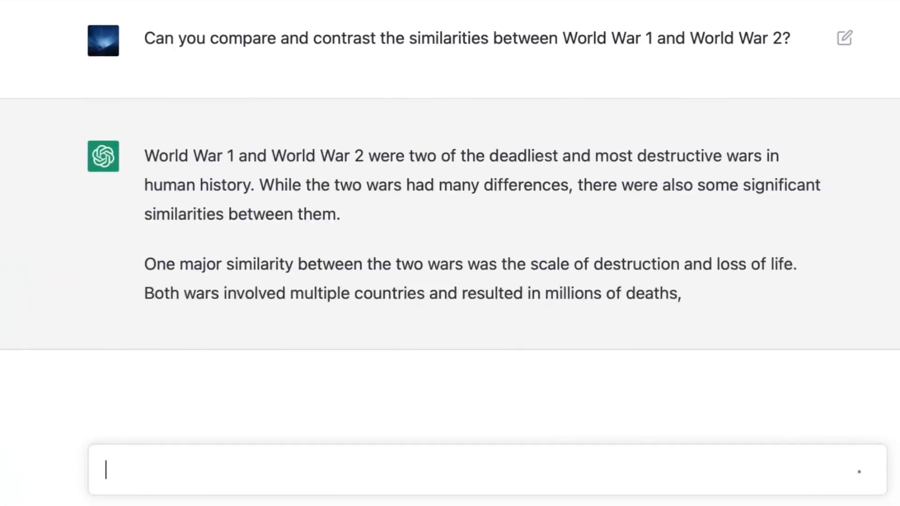
- Scroll to the blog's memory-settings paragraph and highlight 'You can also view and delete specific memories'
scroll(down, 3)
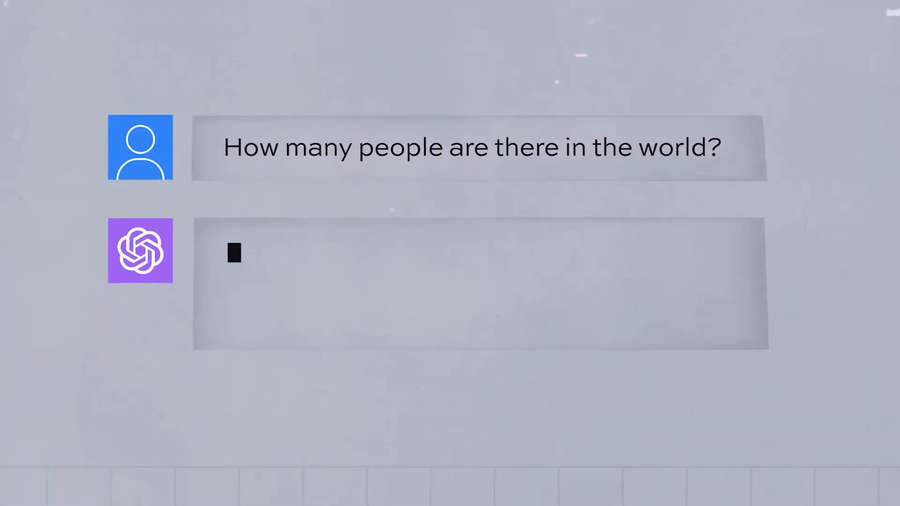
text(As of my last training)
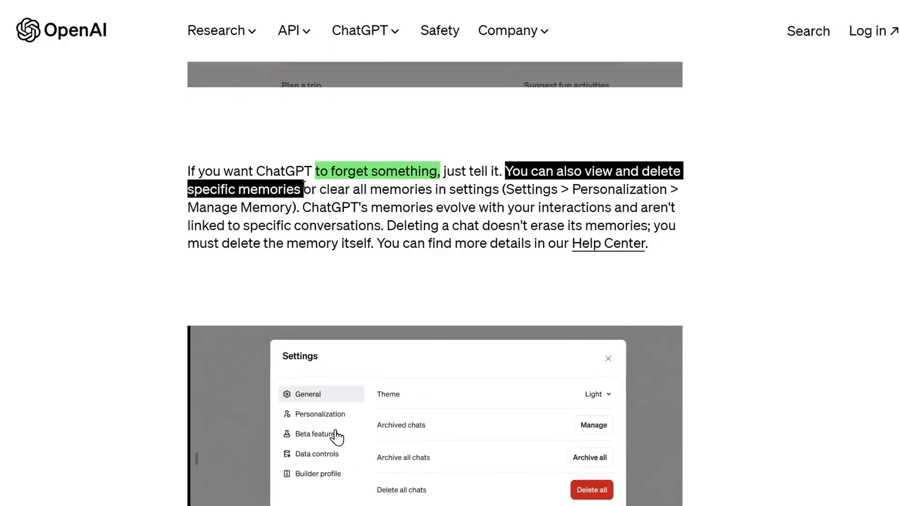
click(319, 434)
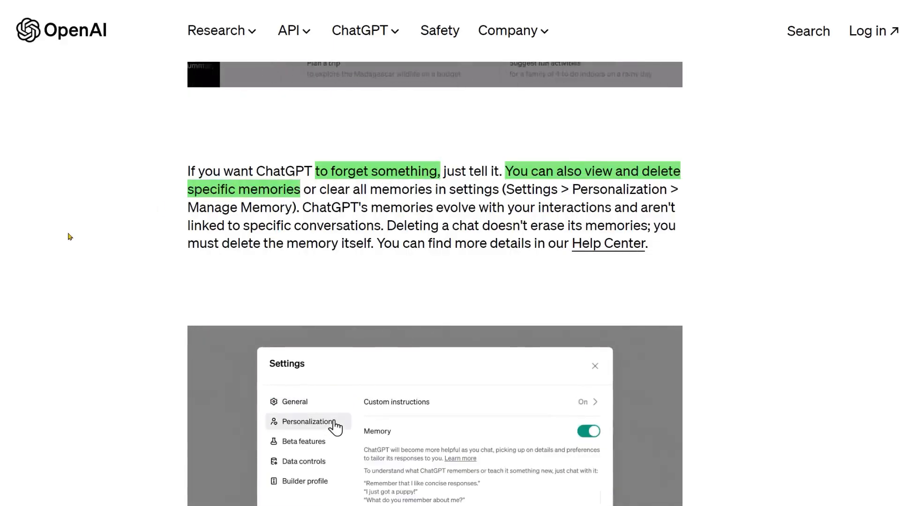